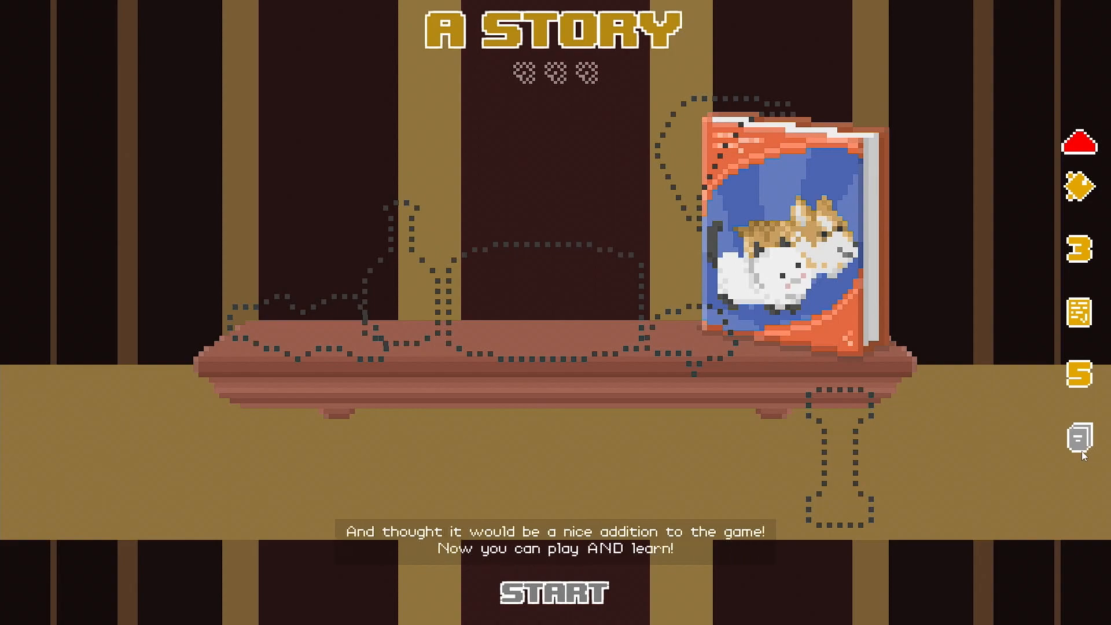
{"action": "mouse_move", "coordinate": [840, 317]}
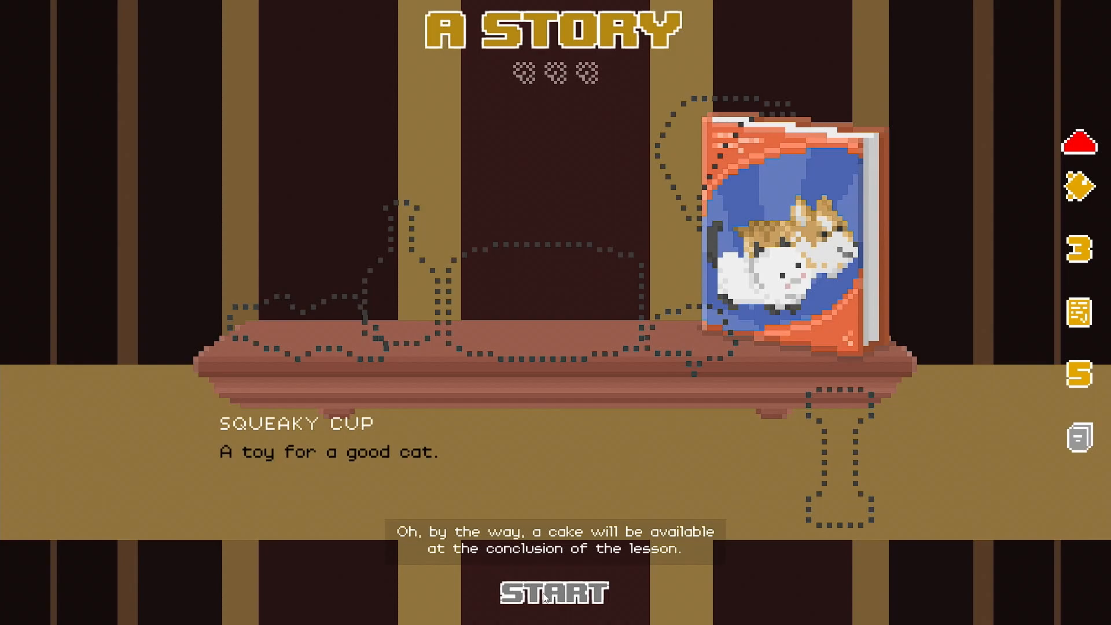
Start the A Story lesson from the shelf screen so the tape begins inserting
{"action": "left_click", "coordinate": [546, 598]}
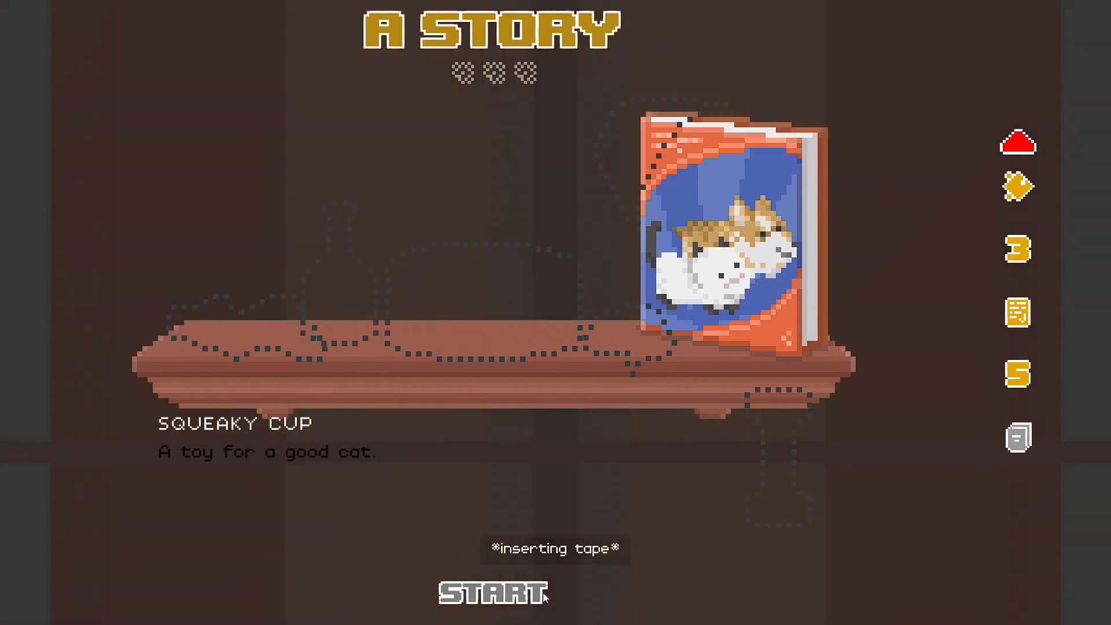
{"action": "left_click", "coordinate": [486, 598]}
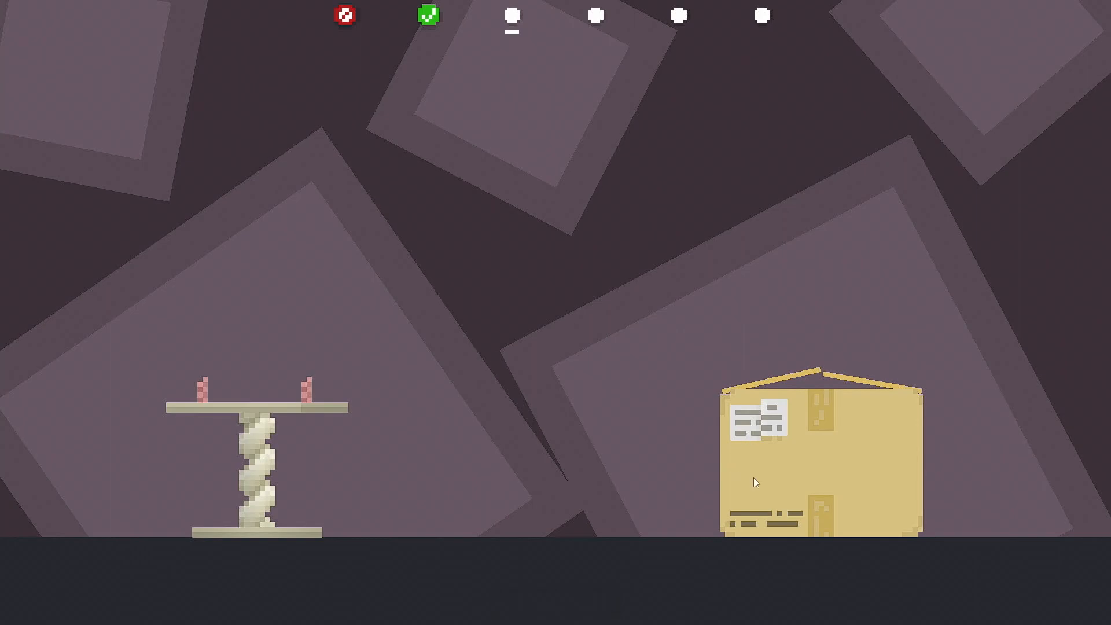
{"action": "mouse_move", "coordinate": [797, 416]}
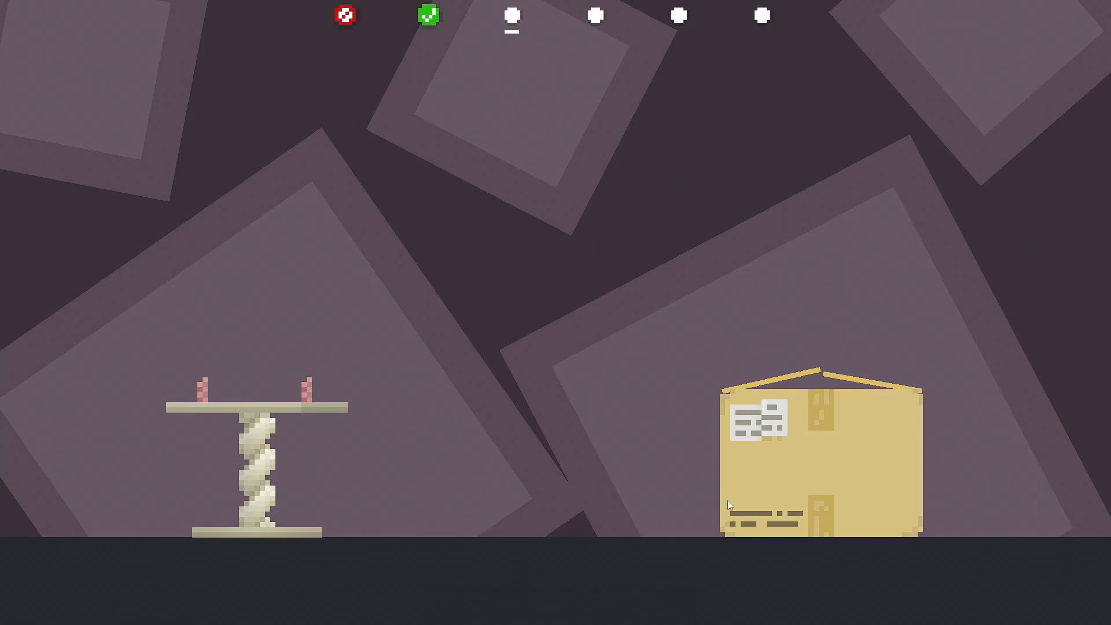
{"action": "mouse_move", "coordinate": [815, 380]}
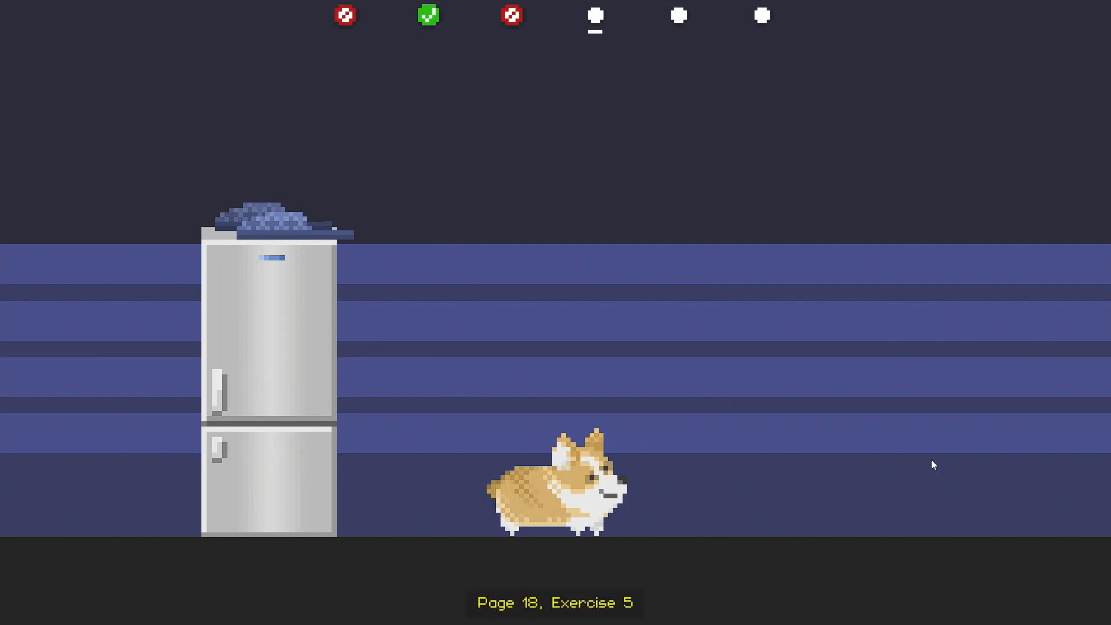
{"action": "mouse_move", "coordinate": [263, 241]}
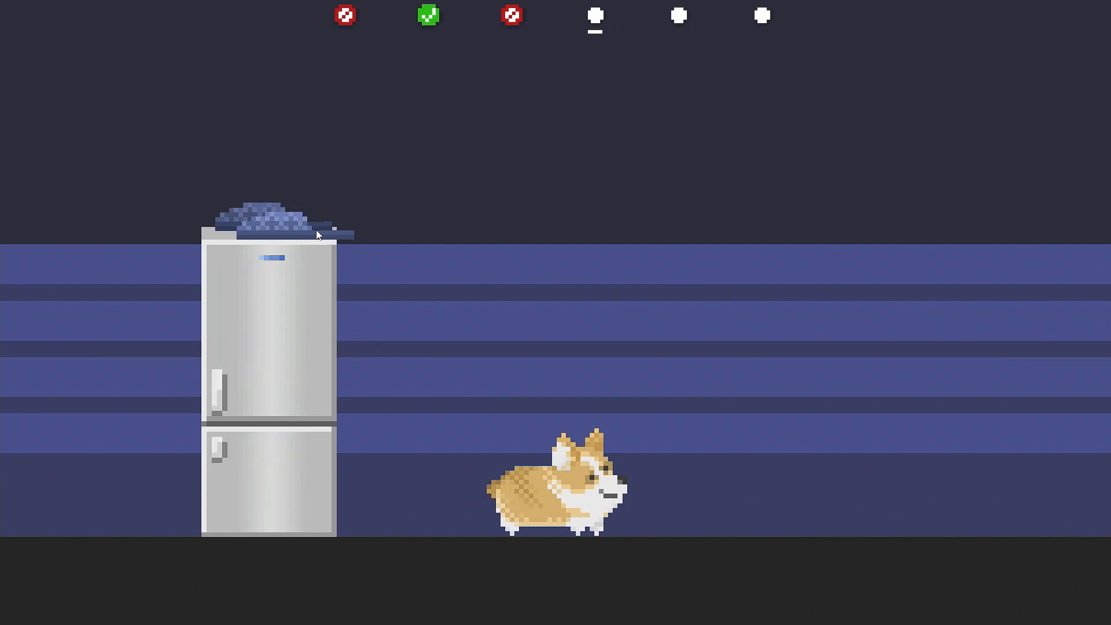
Interact with the corgi-and-fridge stage until the forward arrow appears
{"action": "left_click", "coordinate": [555, 490]}
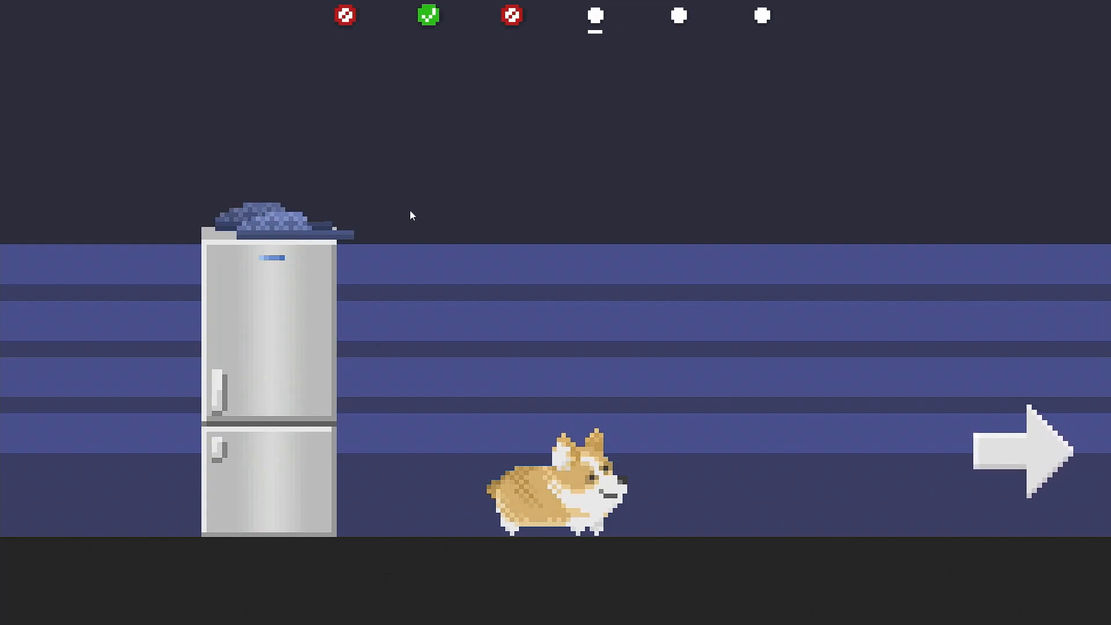
{"action": "mouse_move", "coordinate": [196, 326]}
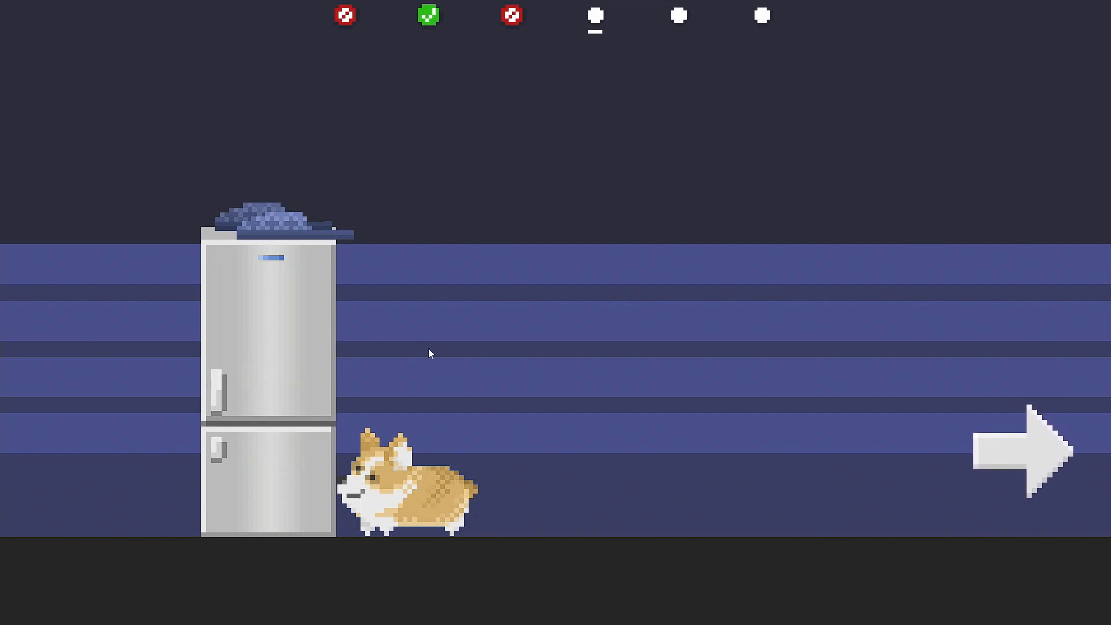
{"action": "mouse_move", "coordinate": [623, 490]}
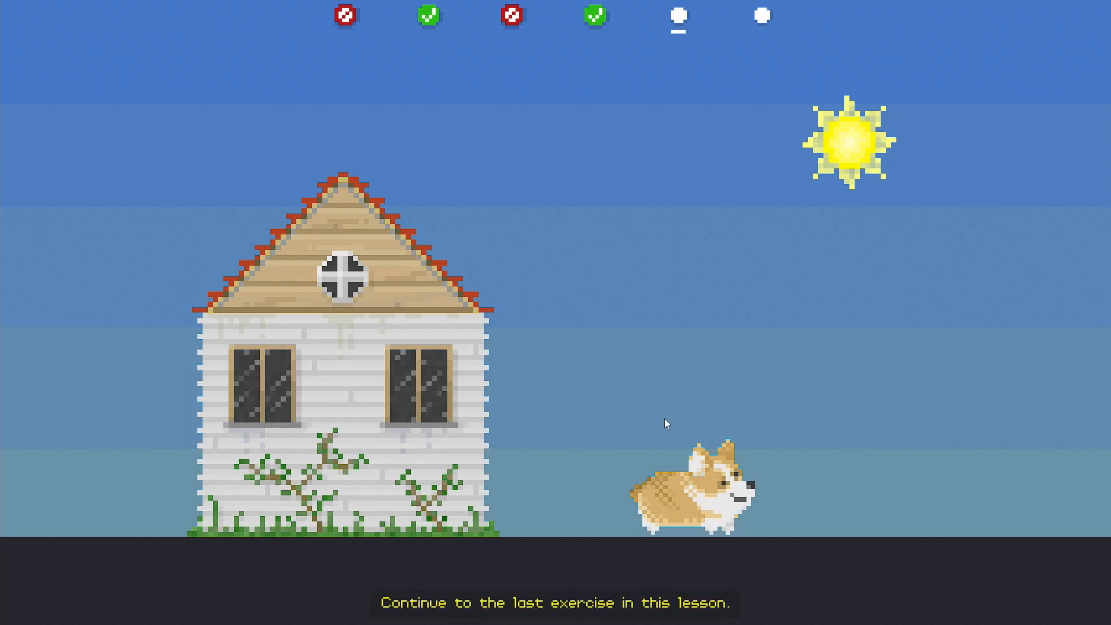
{"action": "mouse_move", "coordinate": [962, 423]}
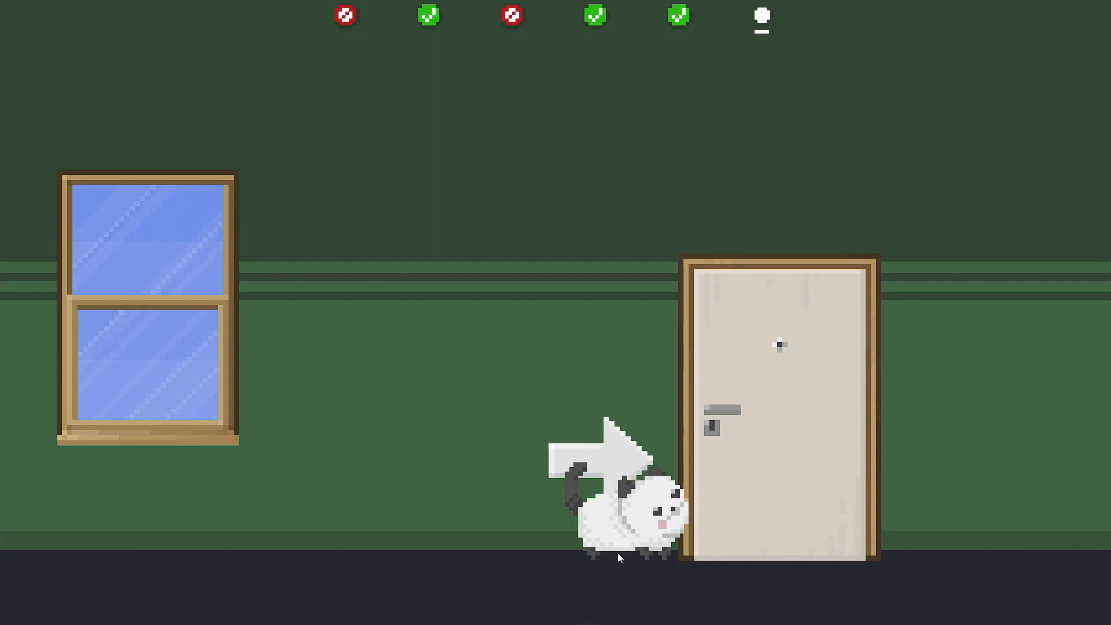
Advance the sixth exercise so the cat walks toward the door and it opens
{"action": "left_click", "coordinate": [620, 528]}
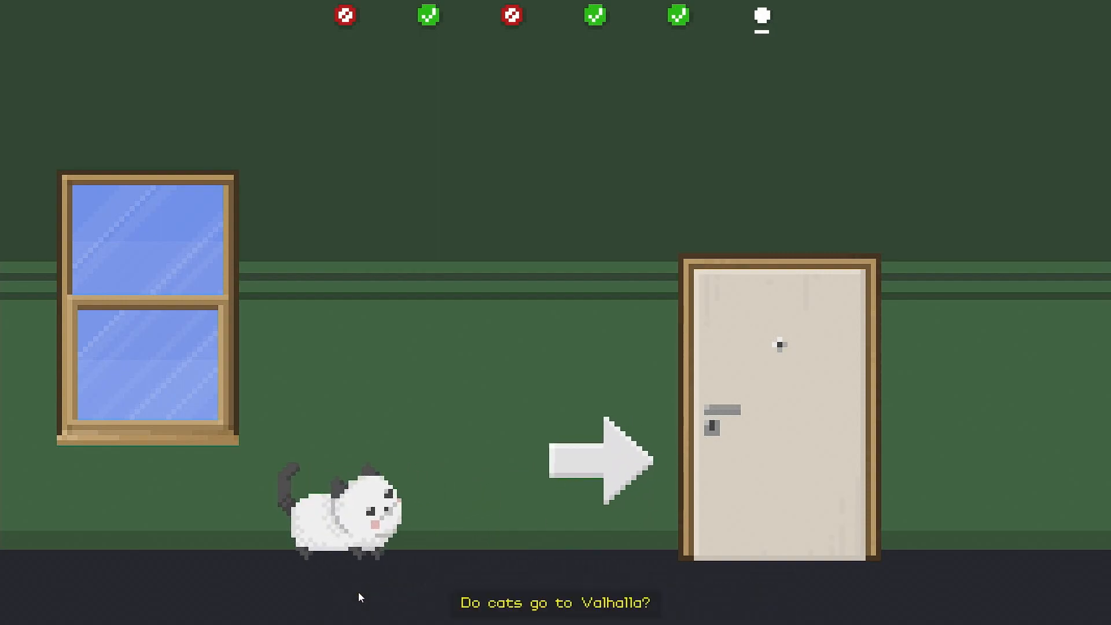
{"action": "mouse_move", "coordinate": [613, 492]}
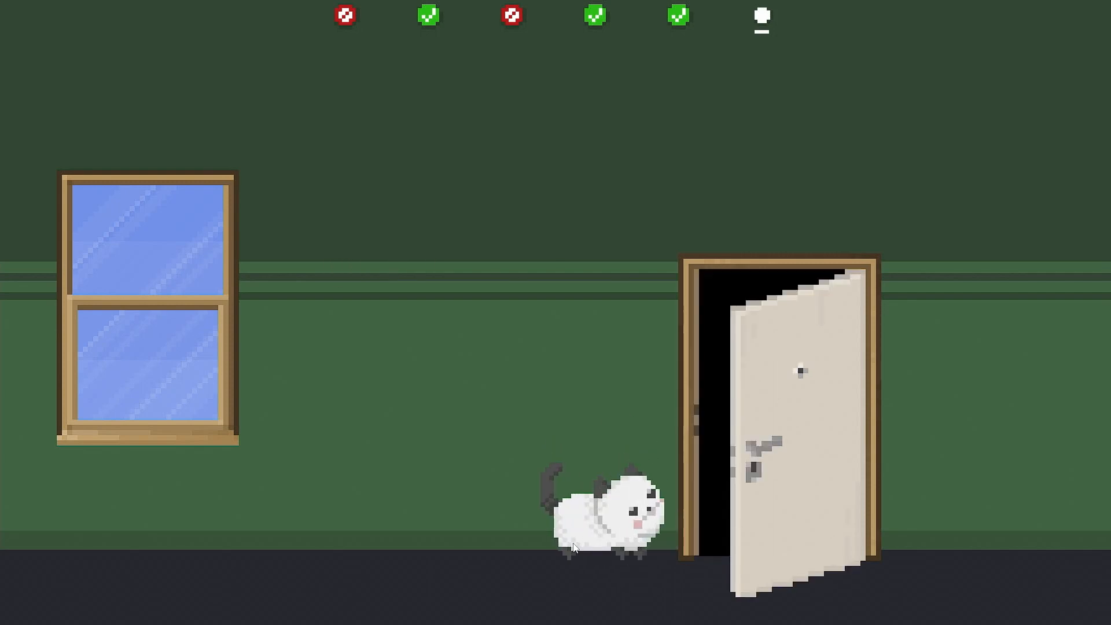
{"action": "mouse_move", "coordinate": [803, 513]}
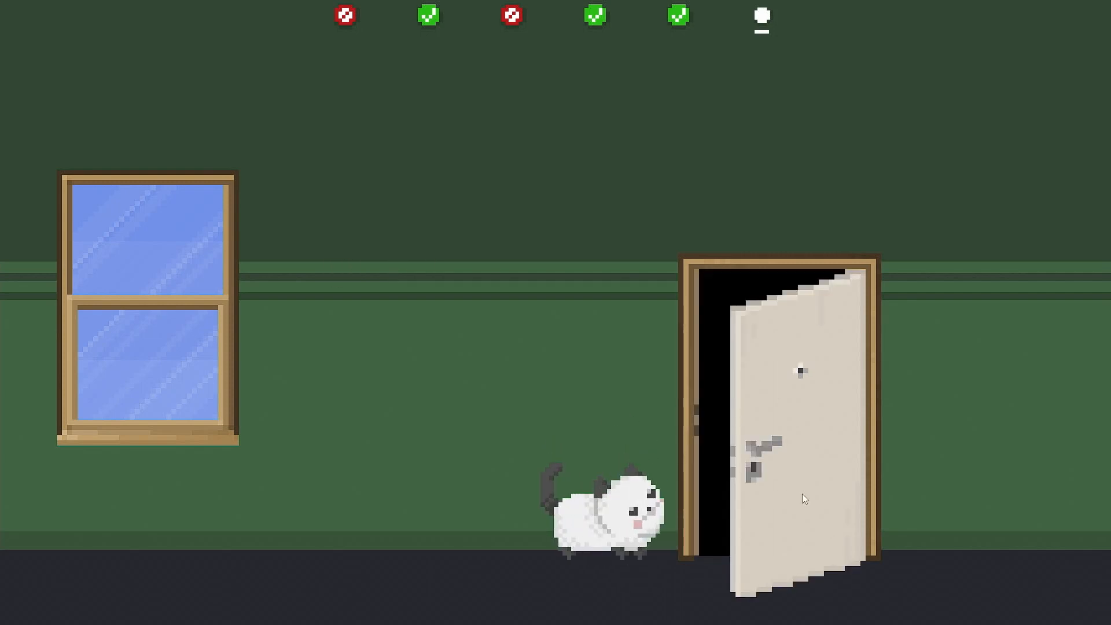
Finish the last exercise, view THE END results, and return to the A STORY menu via BACK
{"action": "left_click", "coordinate": [803, 498]}
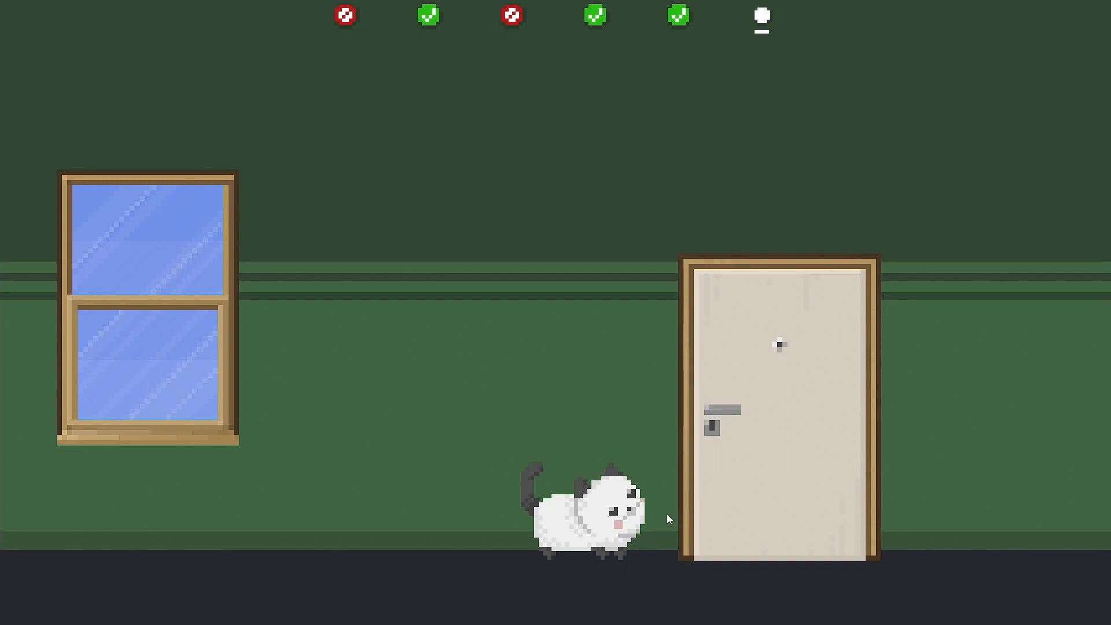
{"action": "mouse_move", "coordinate": [718, 546]}
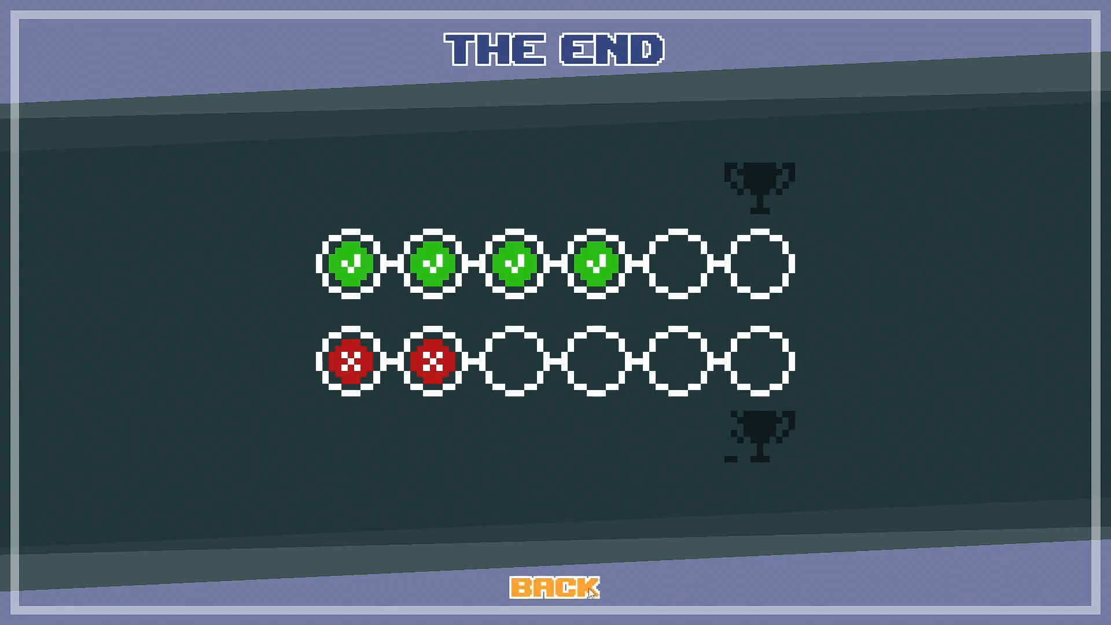
{"action": "left_click", "coordinate": [553, 587]}
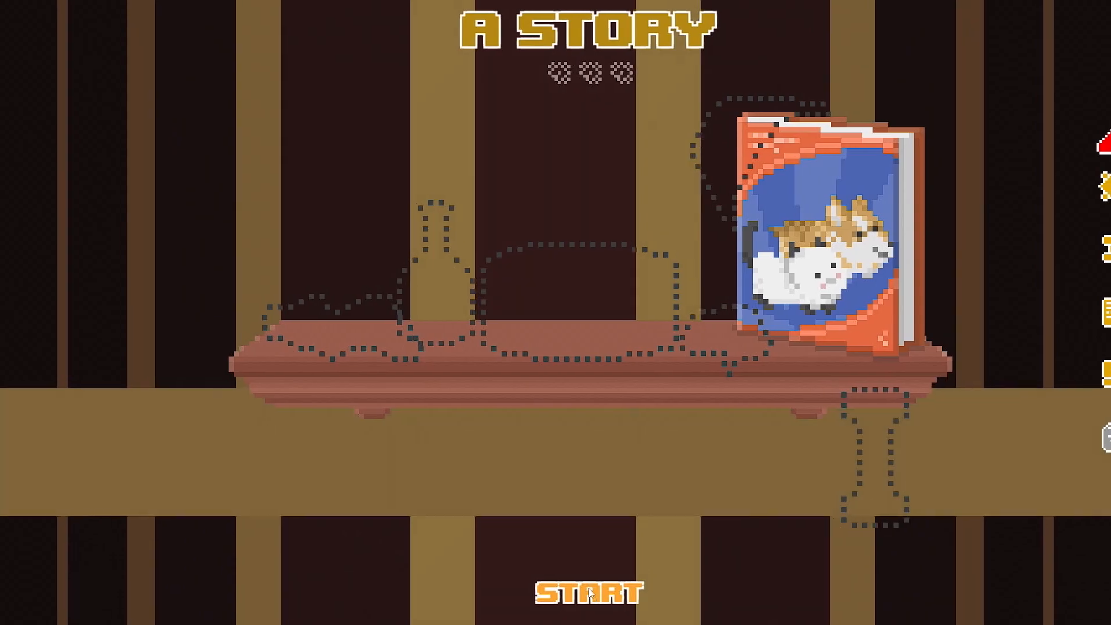